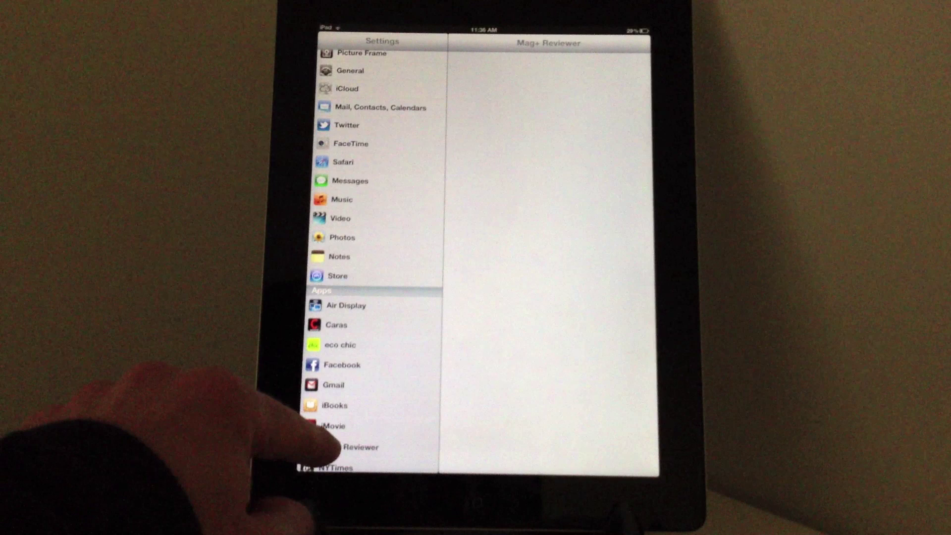
- Open Mag+ Reviewer's Authoring Settings, showing server addresses and push service on port 50000
left_click(355, 447)
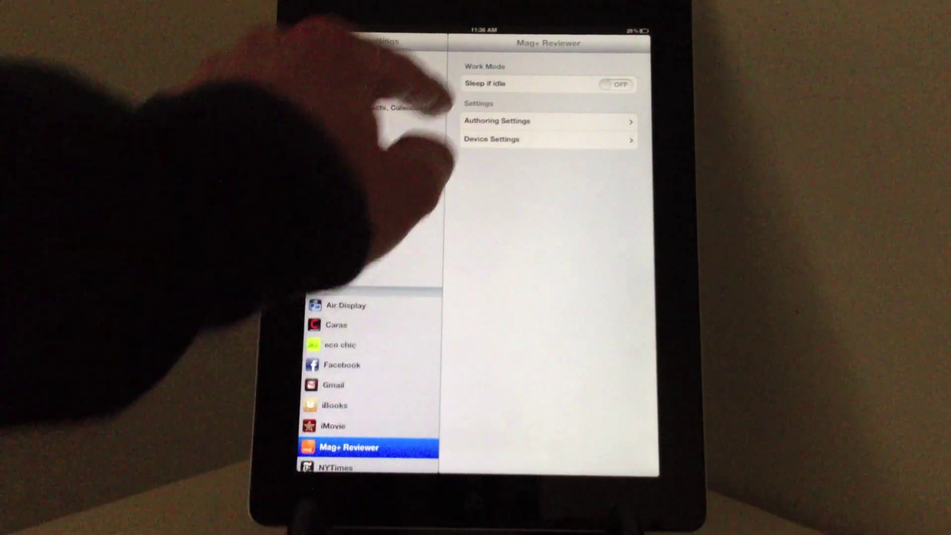
left_click(501, 121)
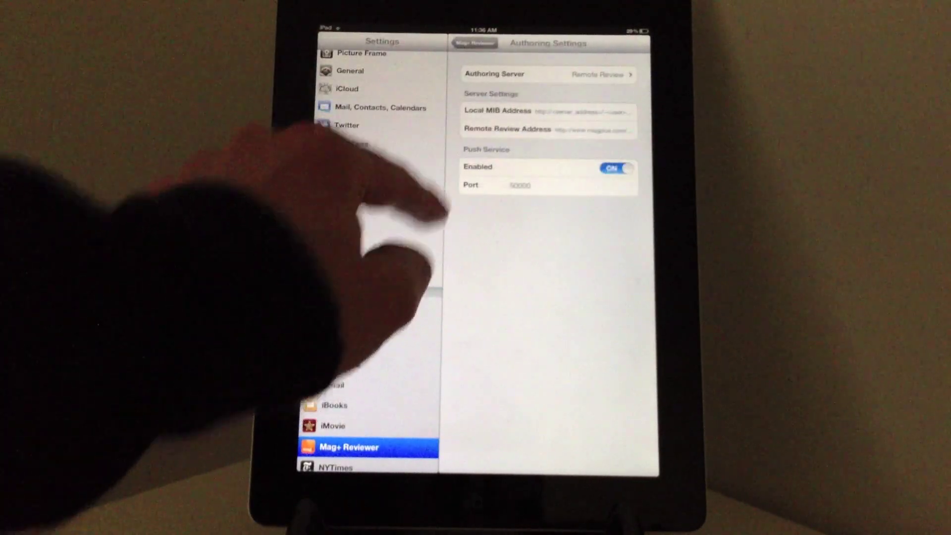